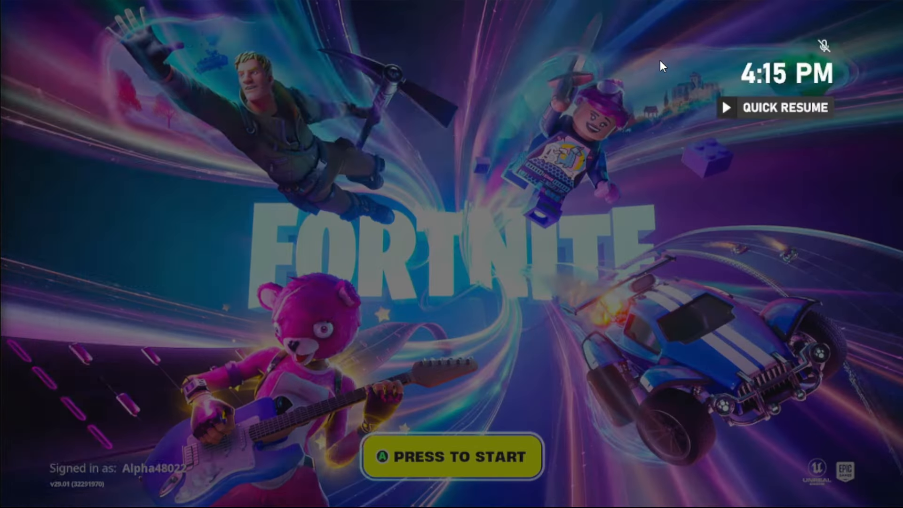
Leave Fortnite's title screen for the console home and dismiss Fortnite's options
{"action": "key", "text": "Xbox"}
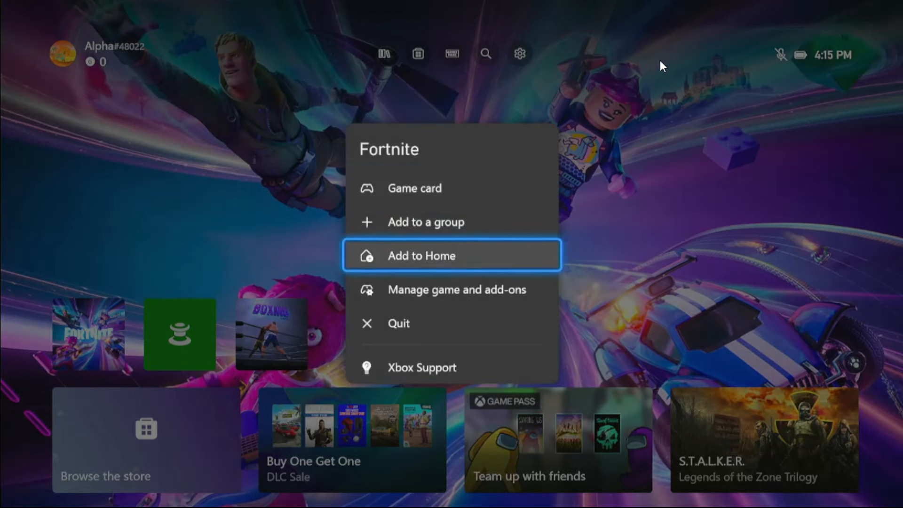
{"action": "left_click", "coordinate": [421, 255]}
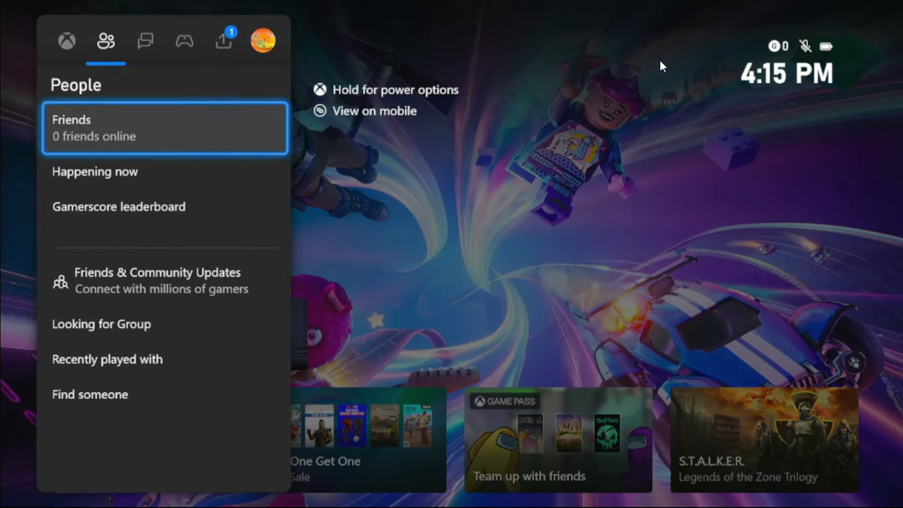
Go to Profile & system settings, pick Account, and highlight Privacy & online safety
{"action": "left_click", "coordinate": [263, 41]}
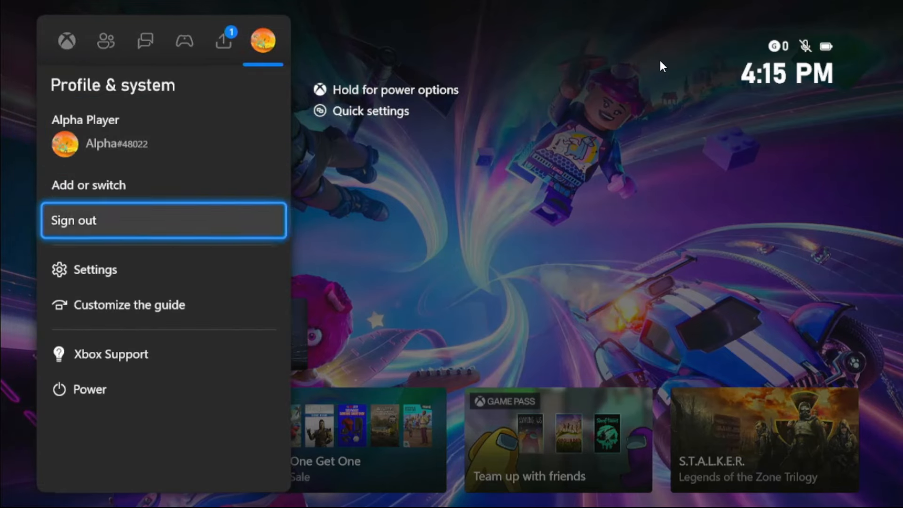
{"action": "left_click", "coordinate": [95, 270]}
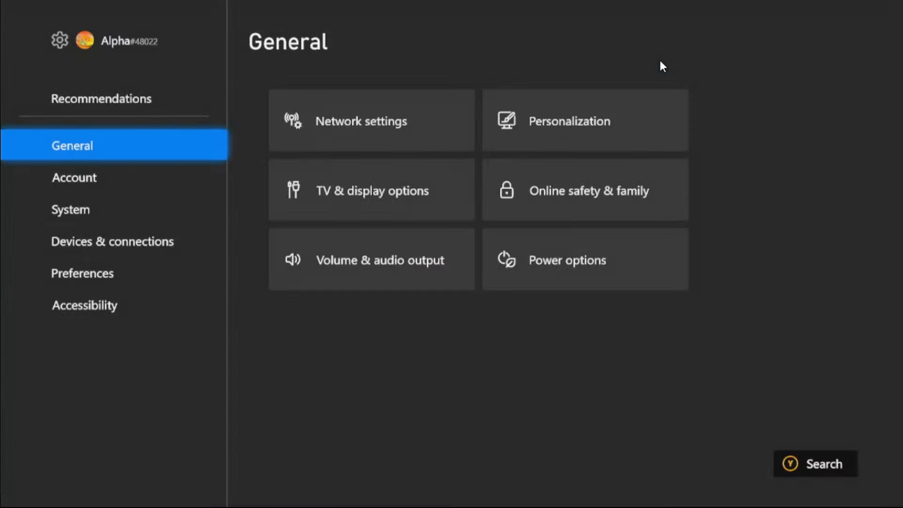
{"action": "left_click", "coordinate": [74, 177]}
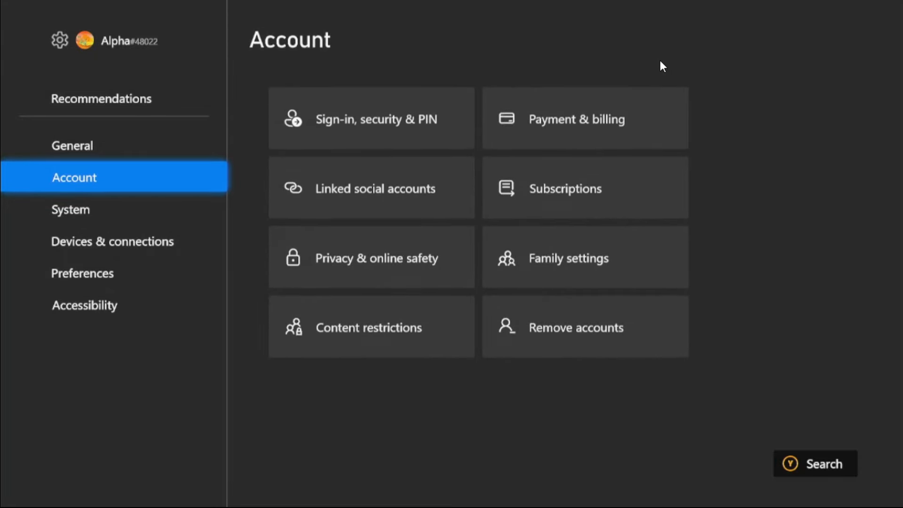
{"action": "left_click", "coordinate": [371, 260]}
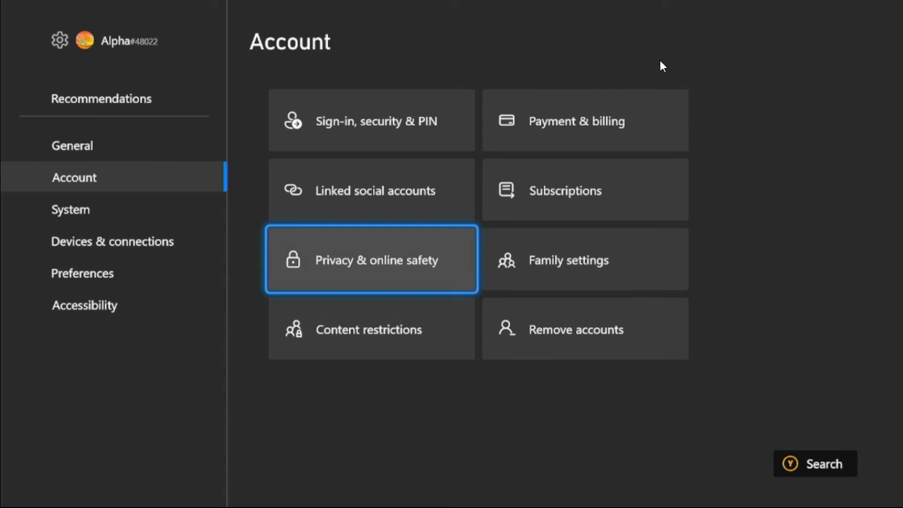
Open Privacy & online safety > Xbox privacy > View details & customize
{"action": "left_click", "coordinate": [372, 259]}
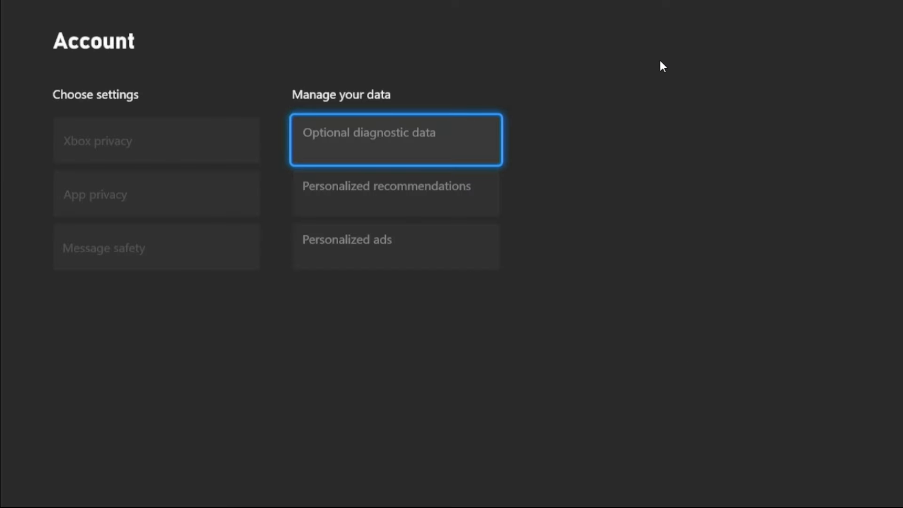
{"action": "left_click", "coordinate": [155, 140]}
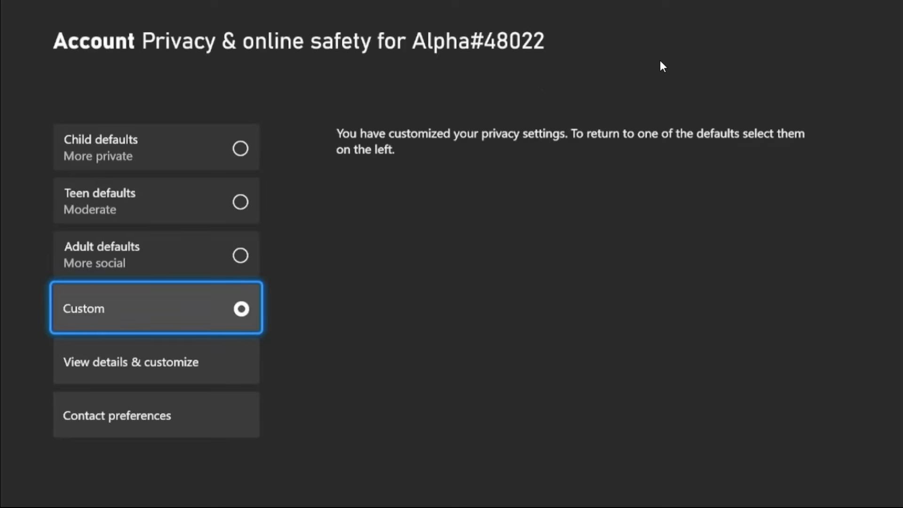
{"action": "key", "text": "Down"}
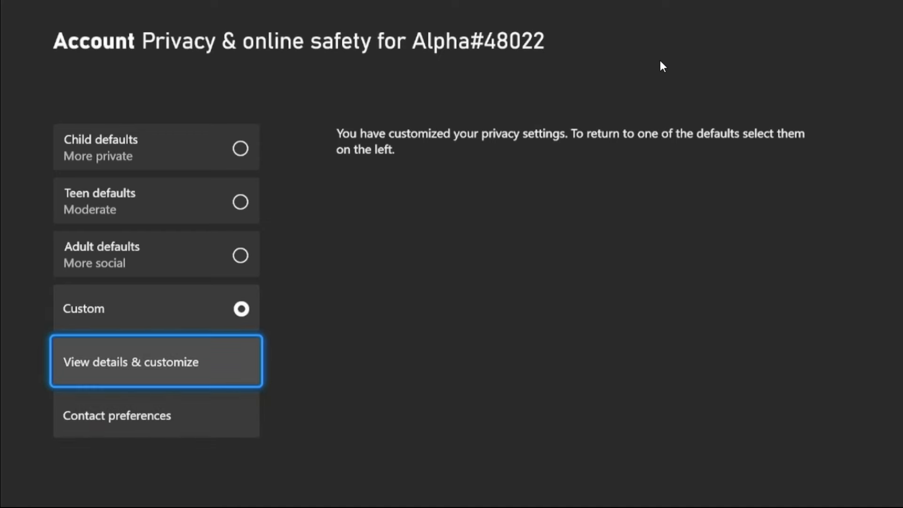
{"action": "left_click", "coordinate": [156, 361]}
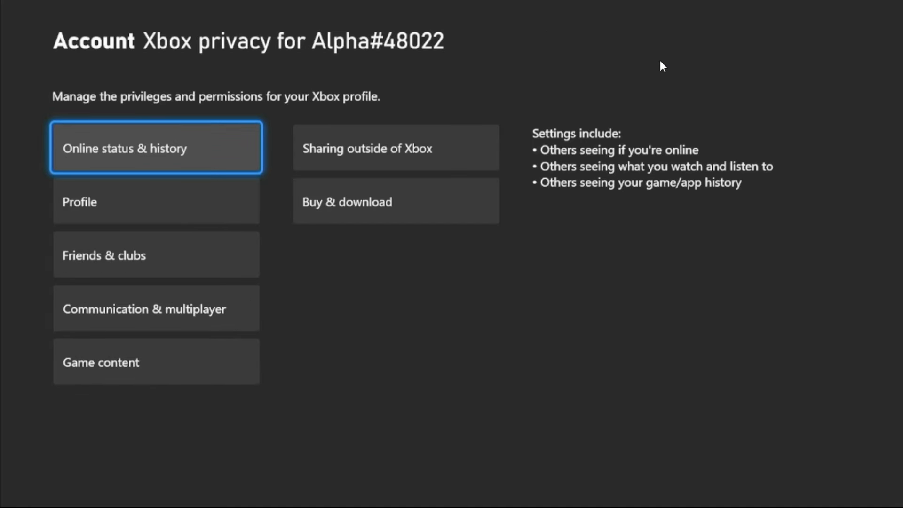
In Communication & multiplayer, change 'You can join cross-network play' from Block to Allow
{"action": "left_click", "coordinate": [156, 308]}
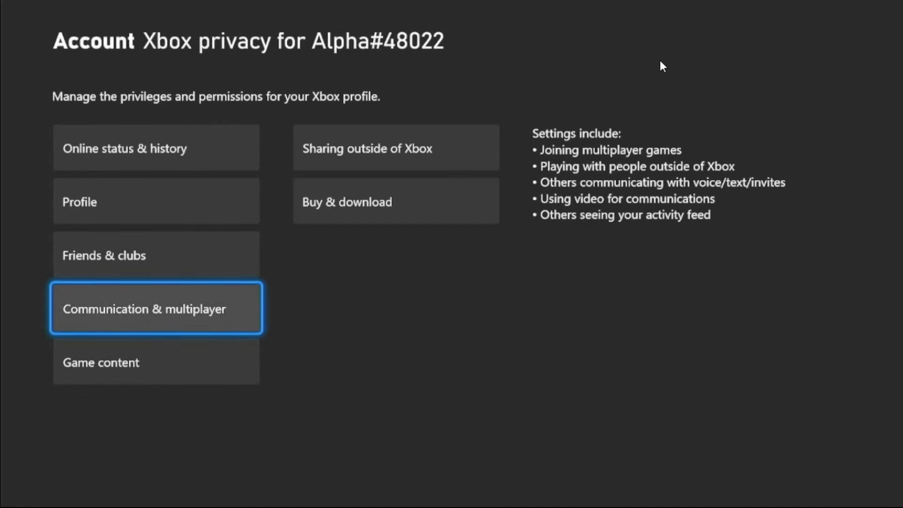
{"action": "left_click", "coordinate": [156, 309]}
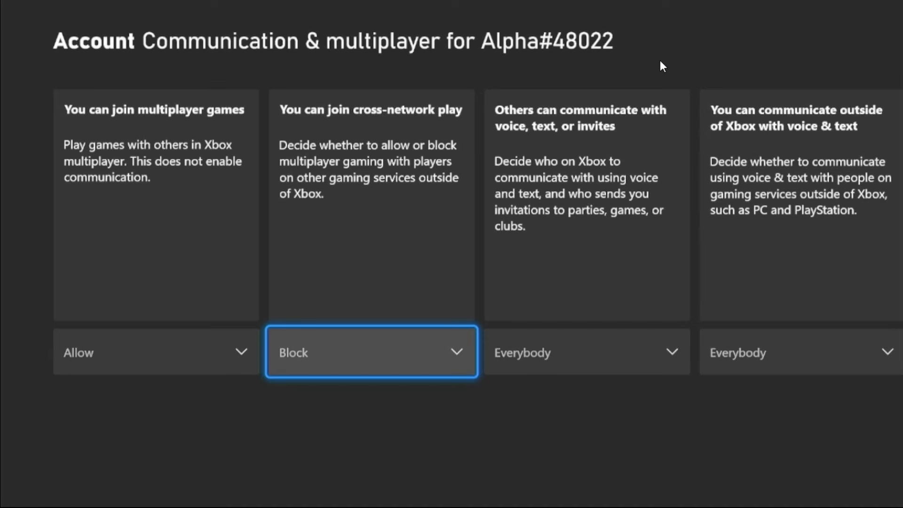
{"action": "left_click", "coordinate": [371, 352]}
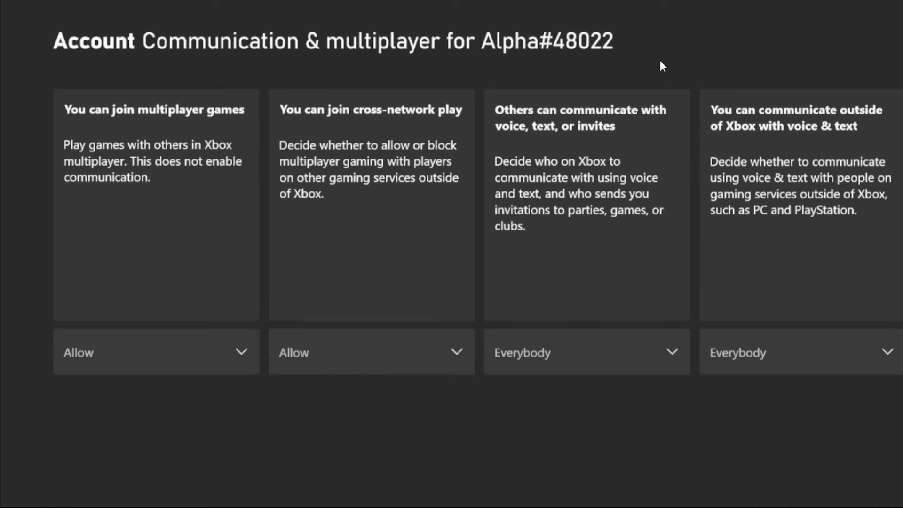
{"action": "left_click", "coordinate": [371, 352]}
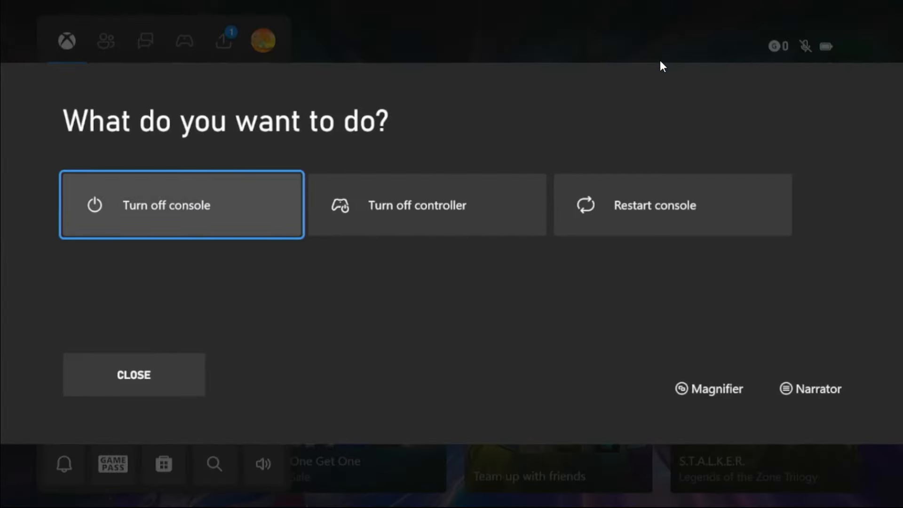
Highlight Restart console in the power options dialog
{"action": "key", "text": "Right"}
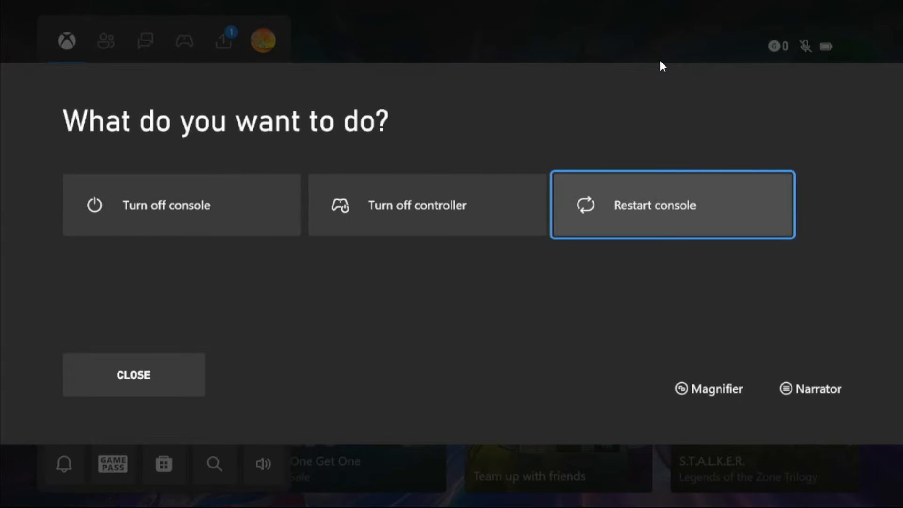